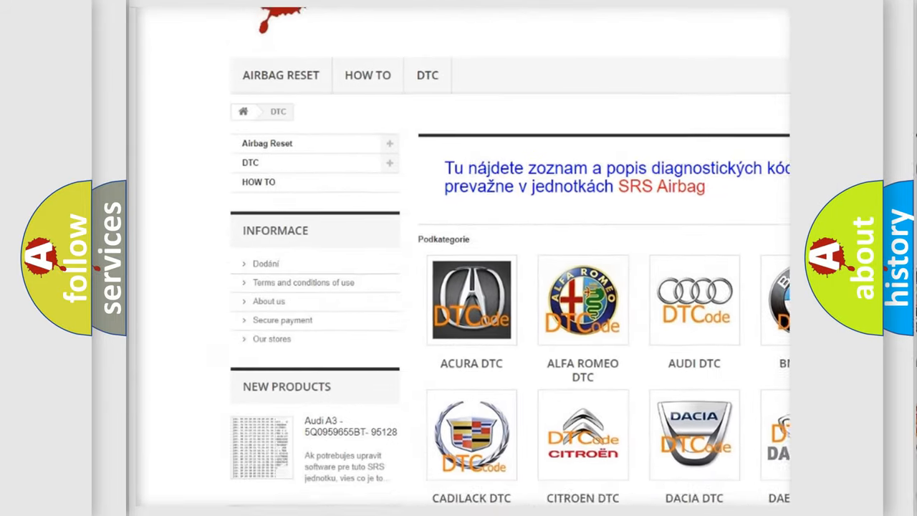
{"action": "scroll", "scroll_direction": "down", "scroll_amount": 3}
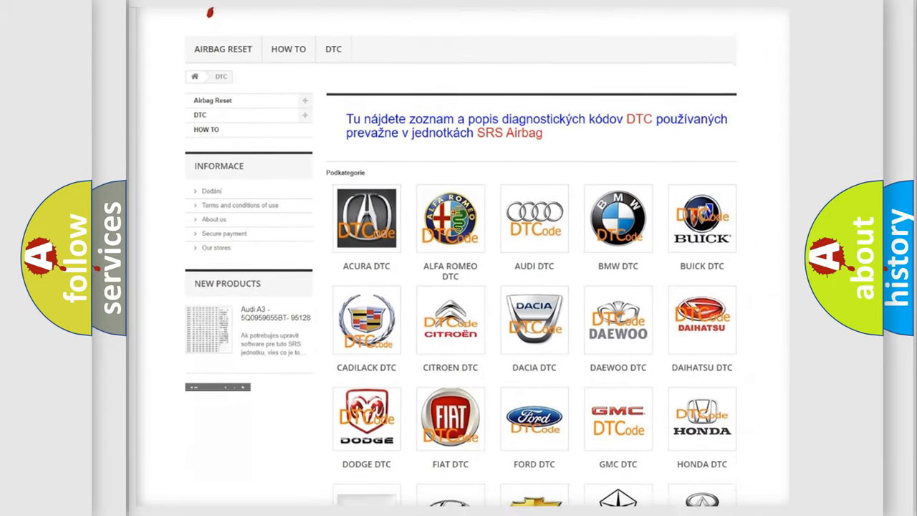
{"action": "scroll", "scroll_direction": "down", "scroll_amount": 3}
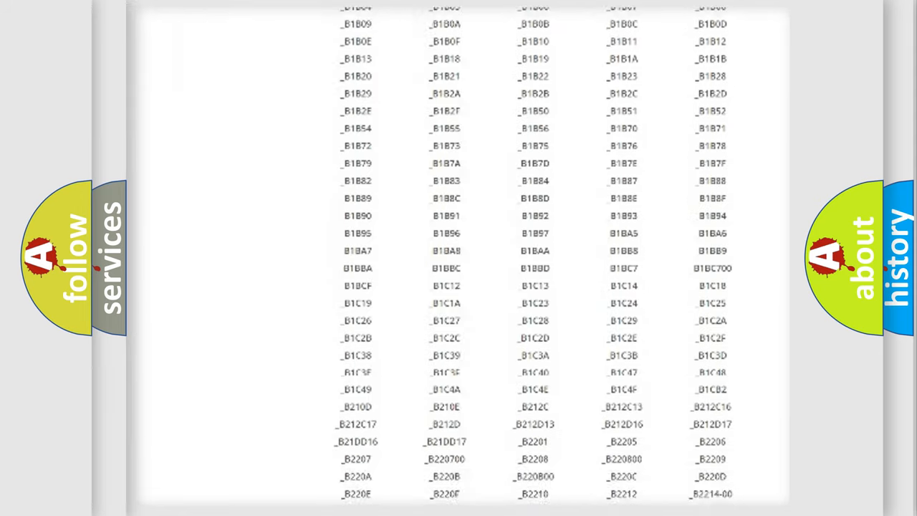
{"action": "scroll", "scroll_direction": "down", "scroll_amount": 3}
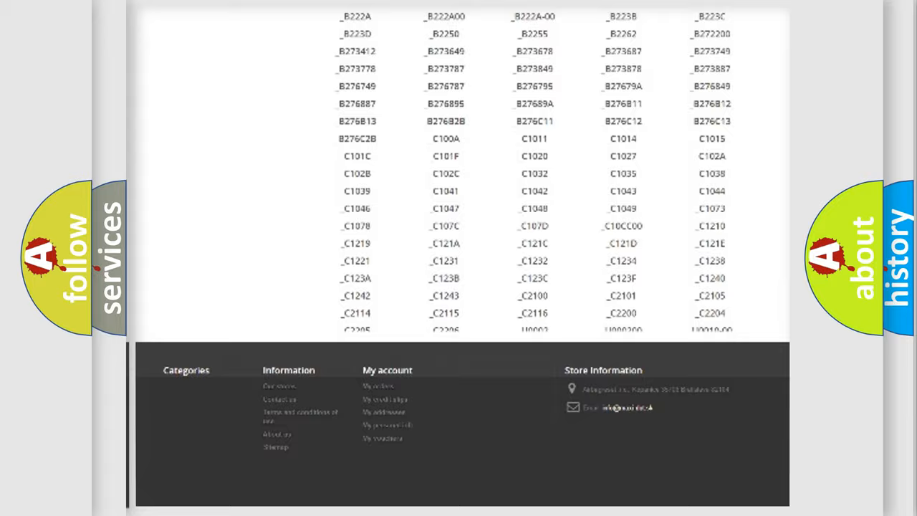